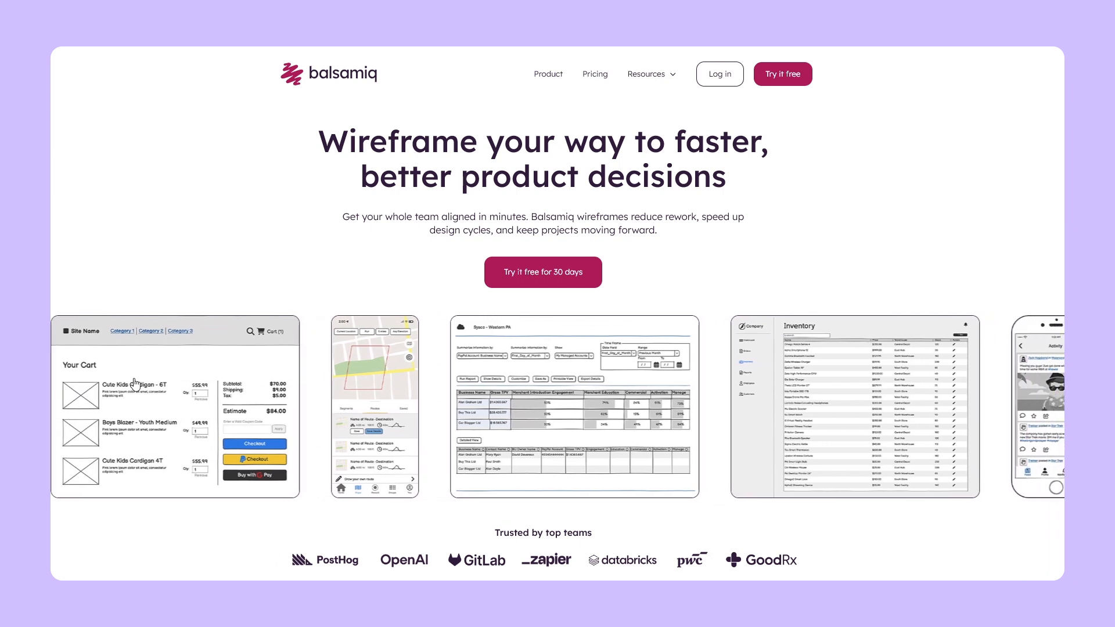
- Export the Home page, Store front and Buy page wireframes as High-Res PNG images
{"action": "scroll", "scroll_direction": "down", "scroll_amount": 3}
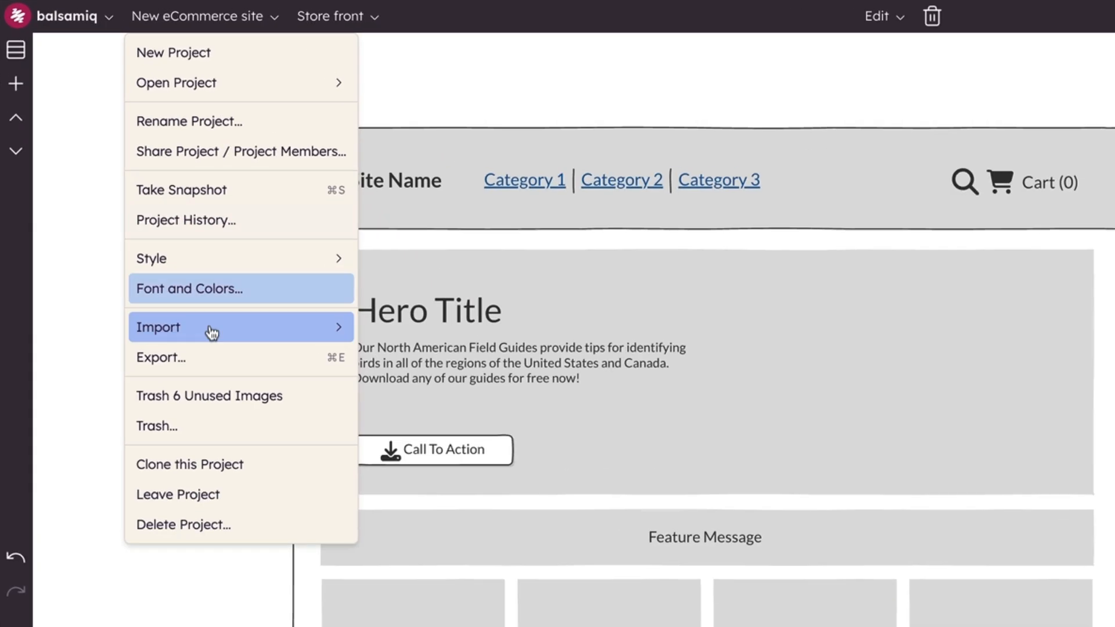
{"action": "left_click", "coordinate": [161, 358]}
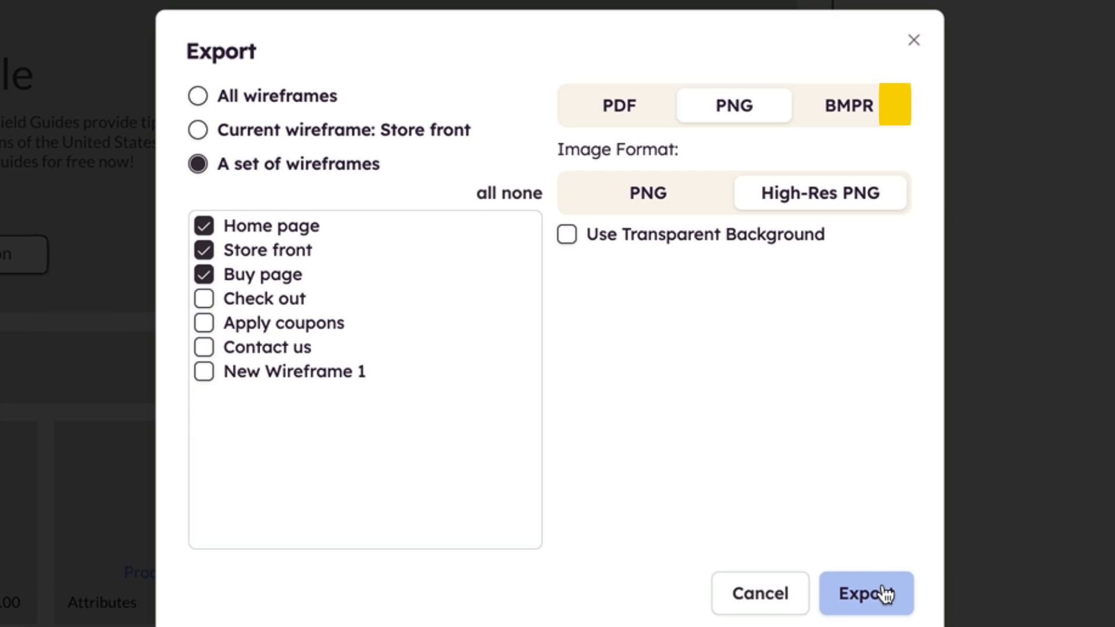
{"action": "left_click", "coordinate": [866, 593]}
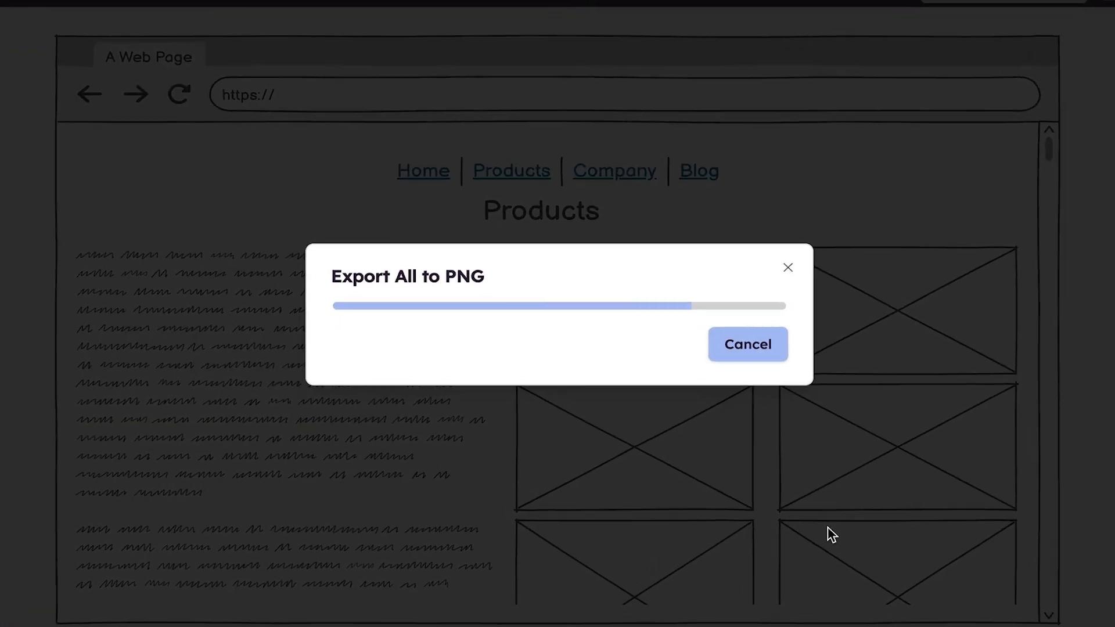